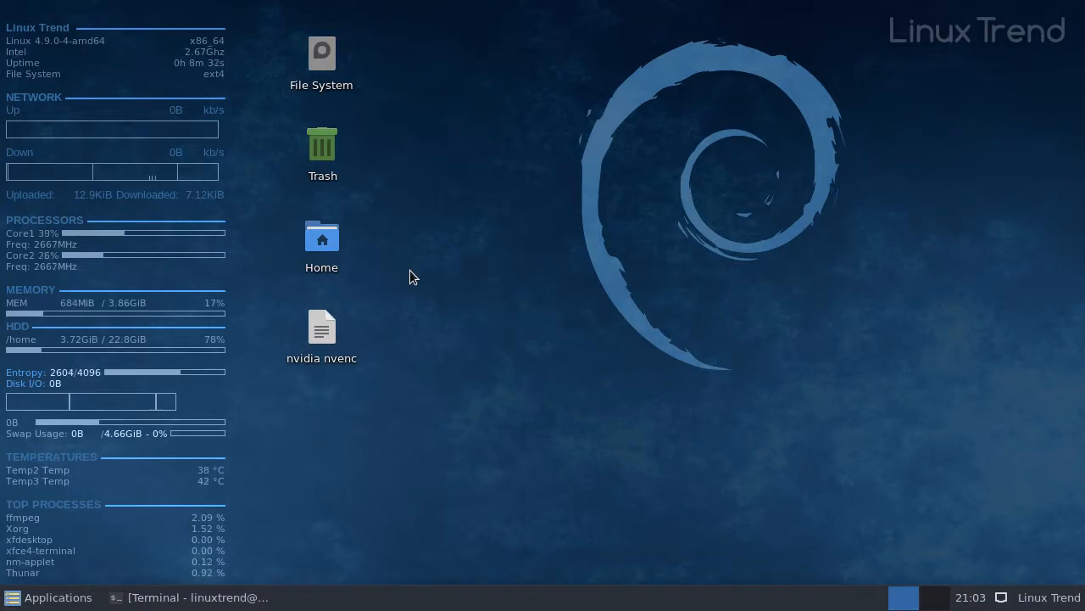
mouse_move(397, 287)
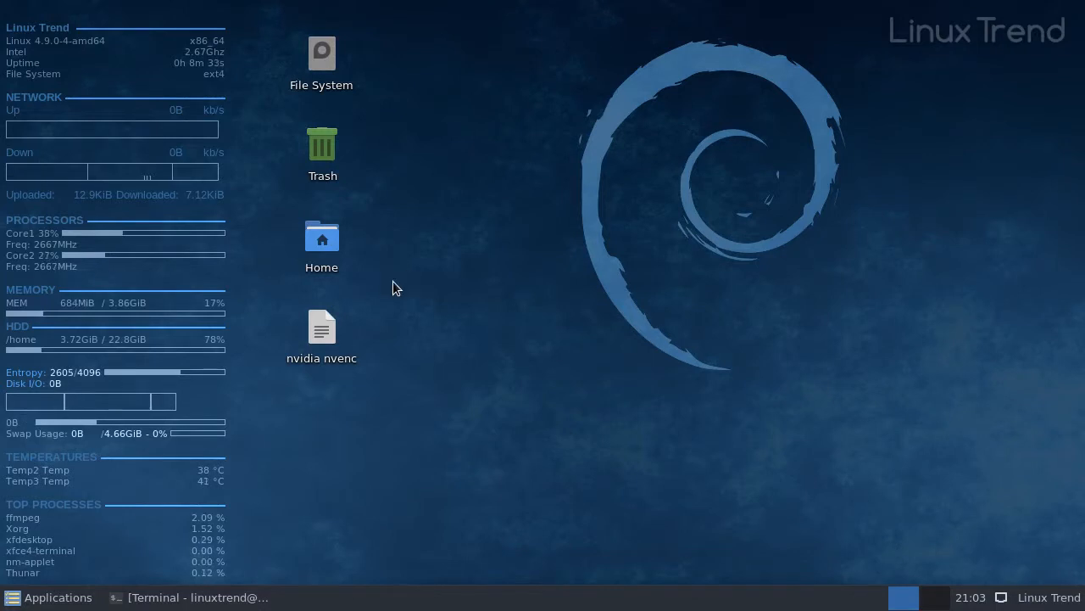
- Open the 'nvidia nvenc' note on the desktop in Mousepad
double_click(322, 328)
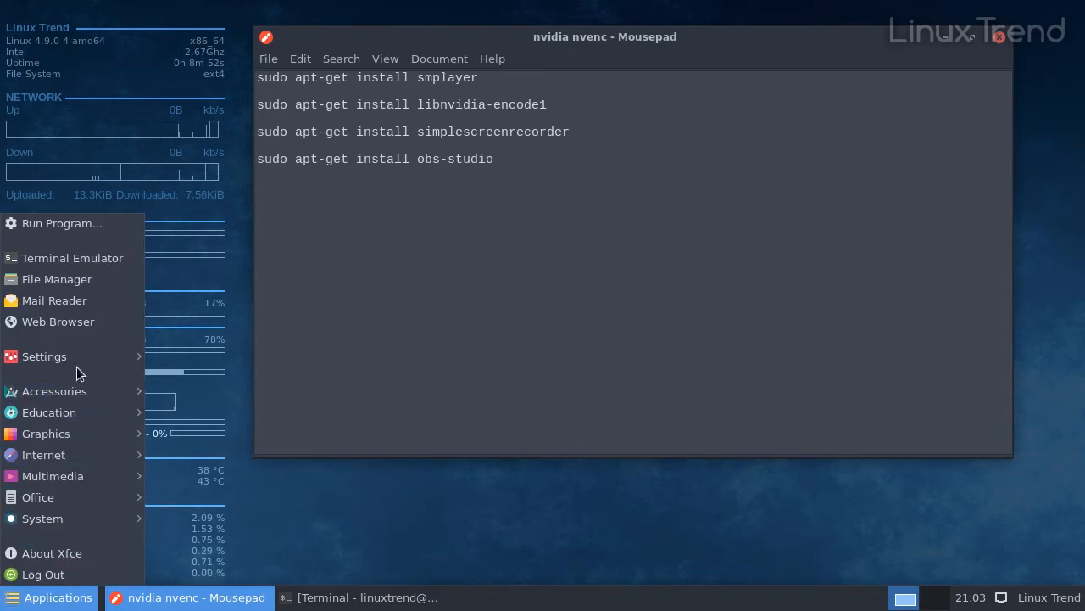
- In a terminal, run the smplayer, libnvidia-encode1 and simplescreenrecorder install commands copied from the note
click(72, 257)
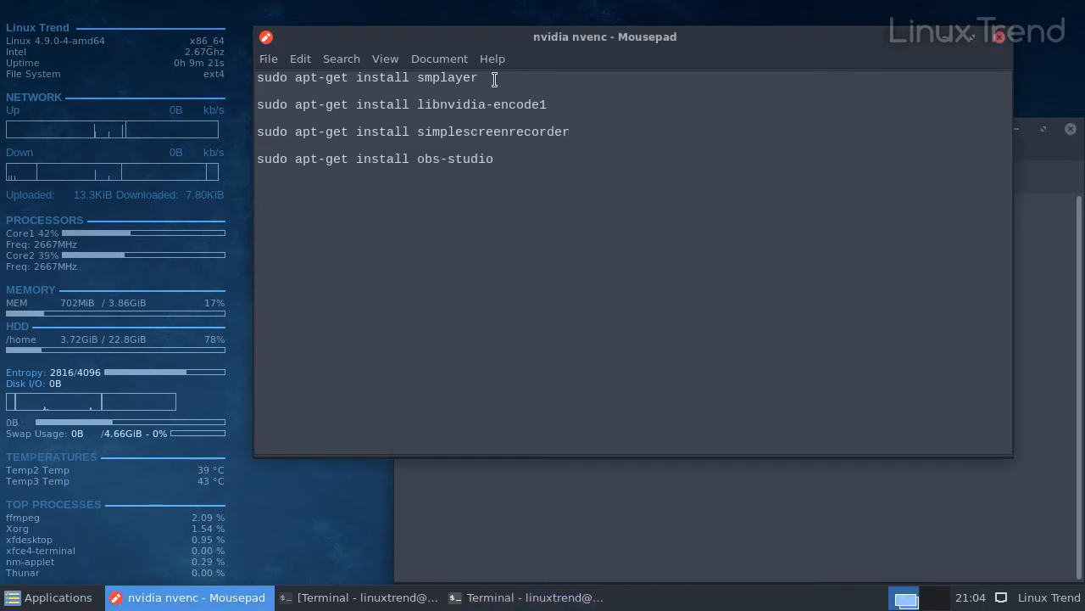
right_click(368, 77)
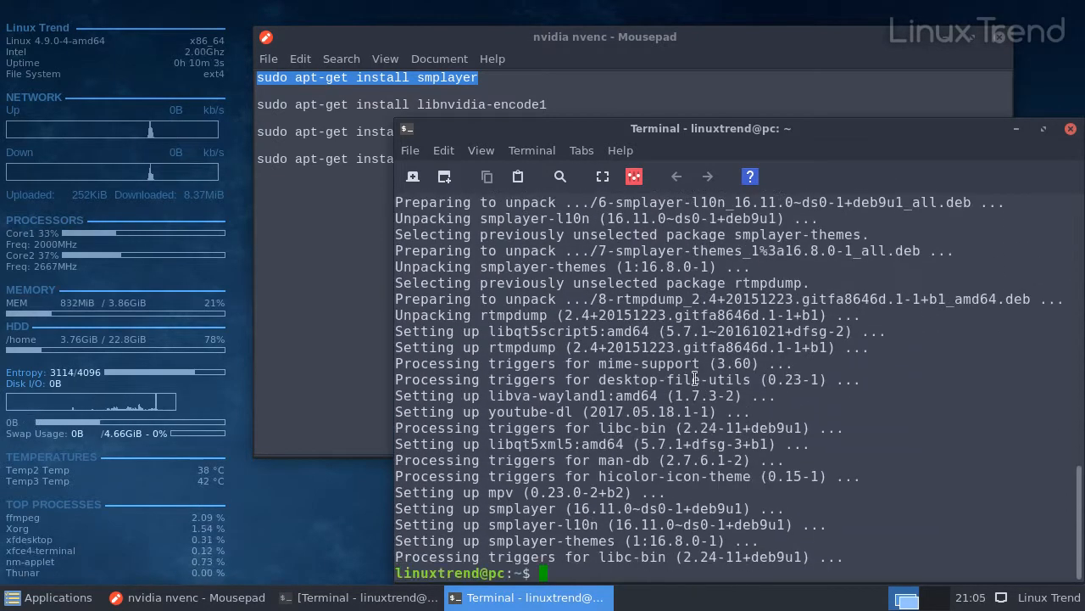
right_click(482, 104)
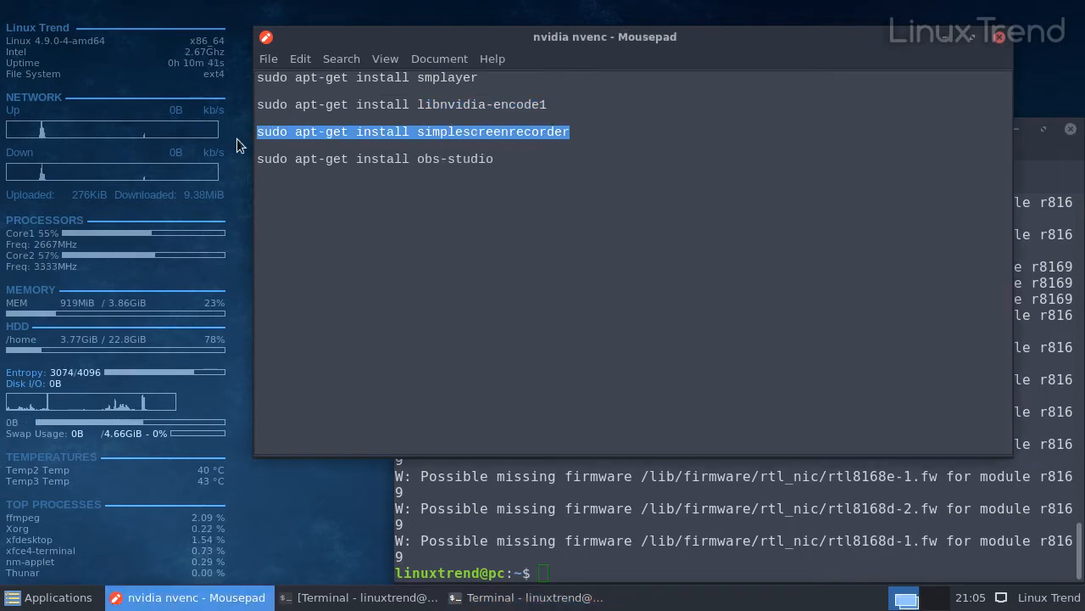
right_click(615, 572)
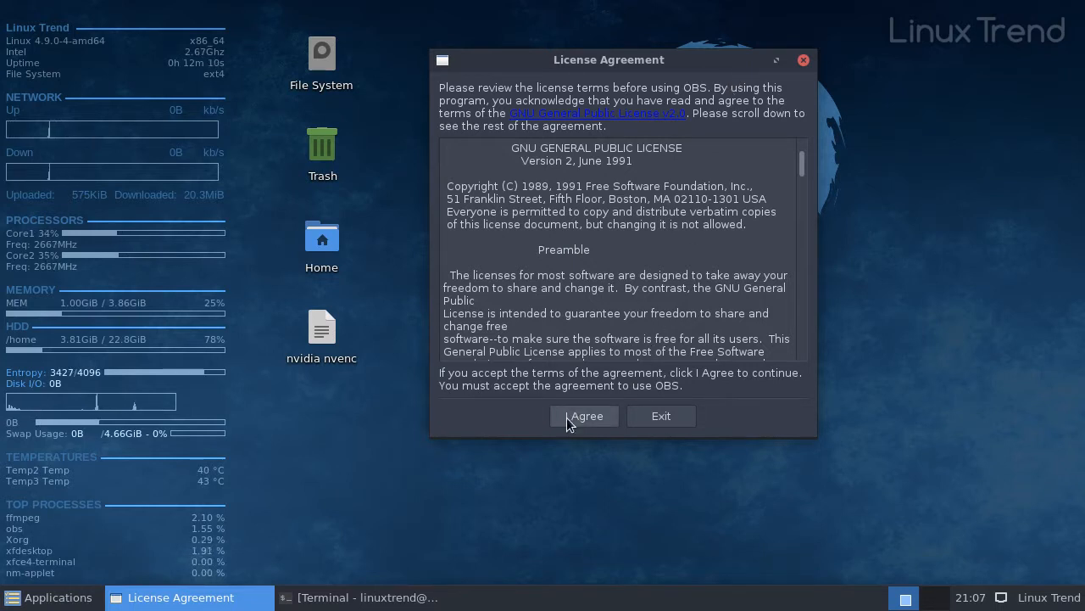
- Accept the OBS Studio GPL license agreement
click(584, 416)
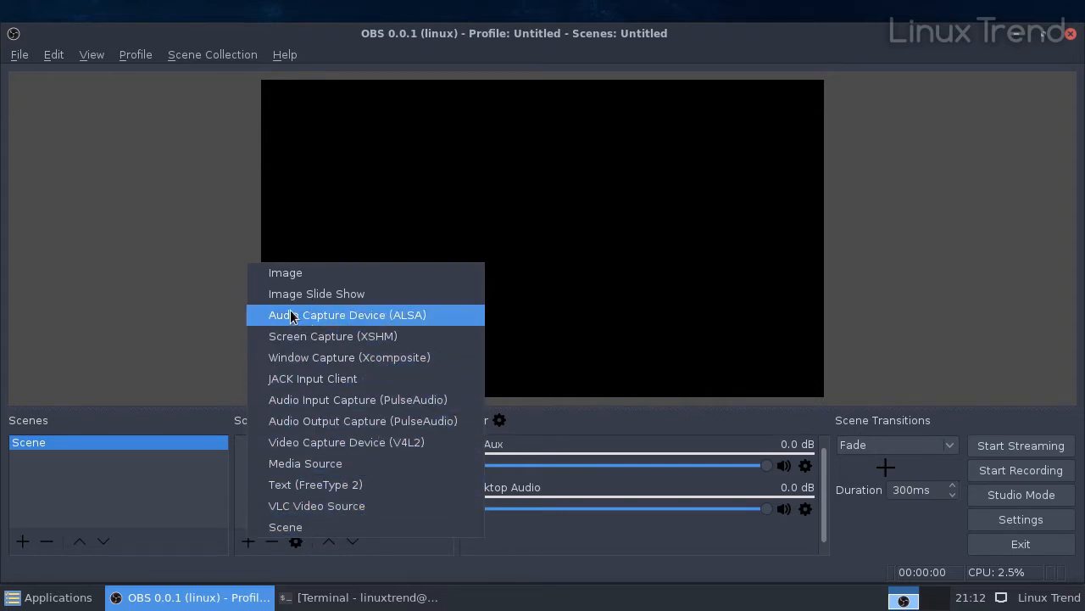
- Add a Screen Capture (XSHM) source, then start and stop a test recording
click(332, 335)
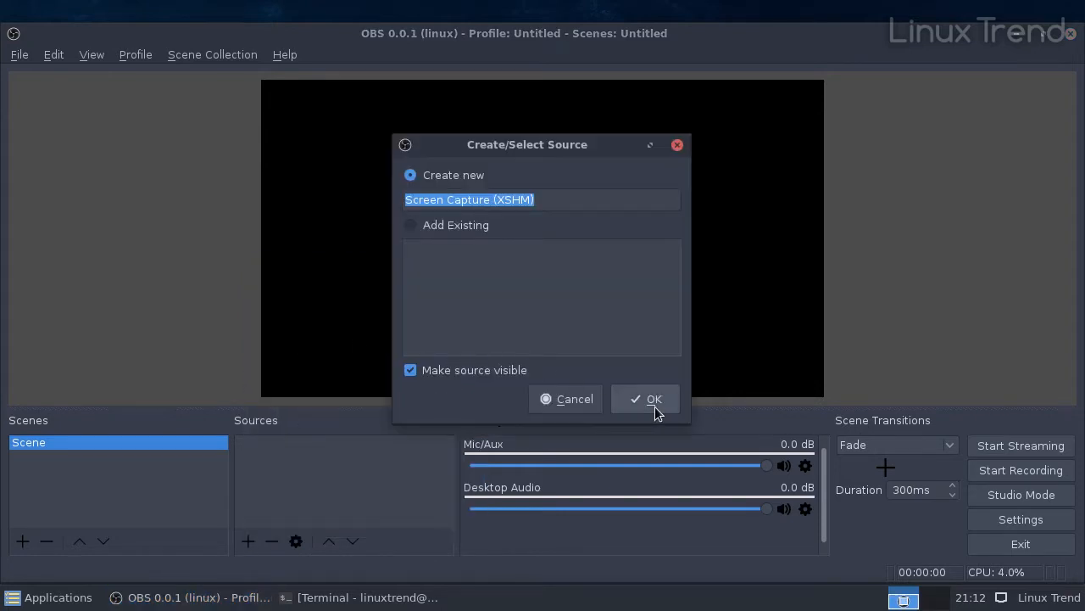
click(644, 399)
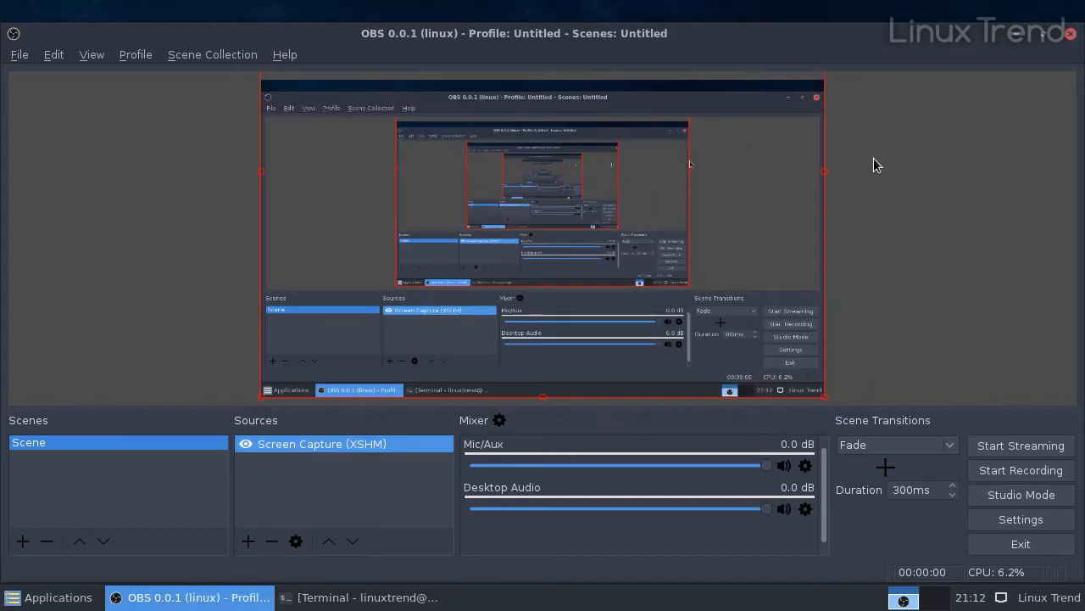
click(1021, 470)
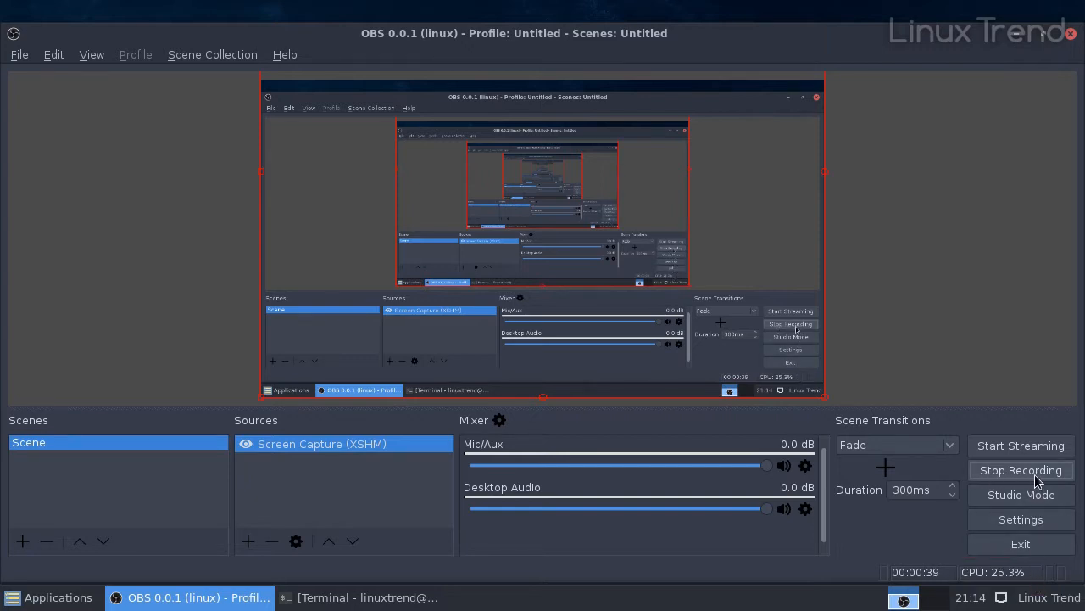
click(1021, 470)
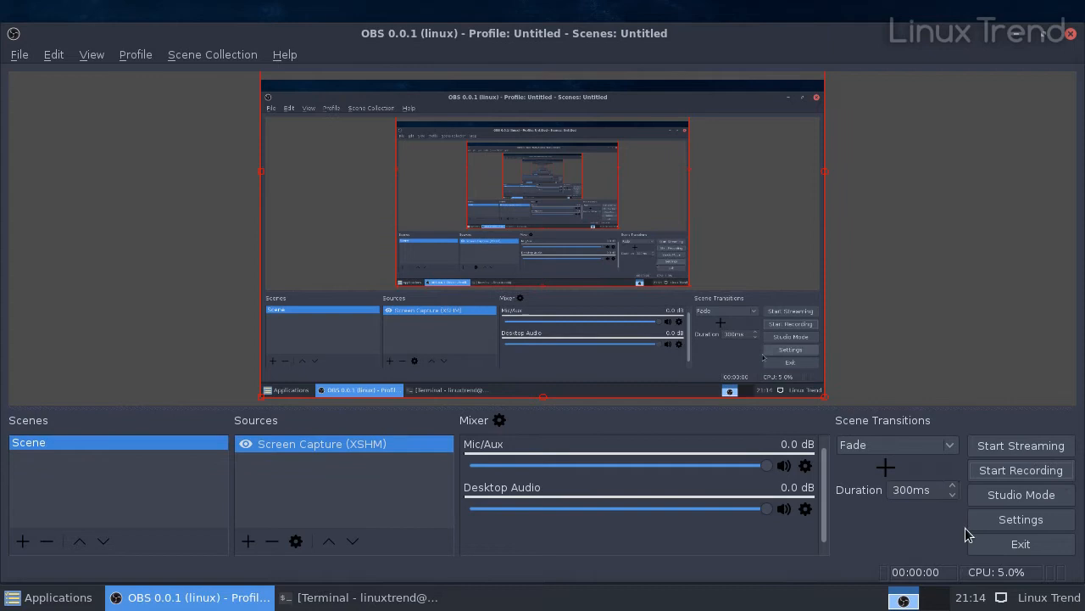
- Set the Output encoder to Hardware (NVENC) with mp4 recording format and save
click(1021, 519)
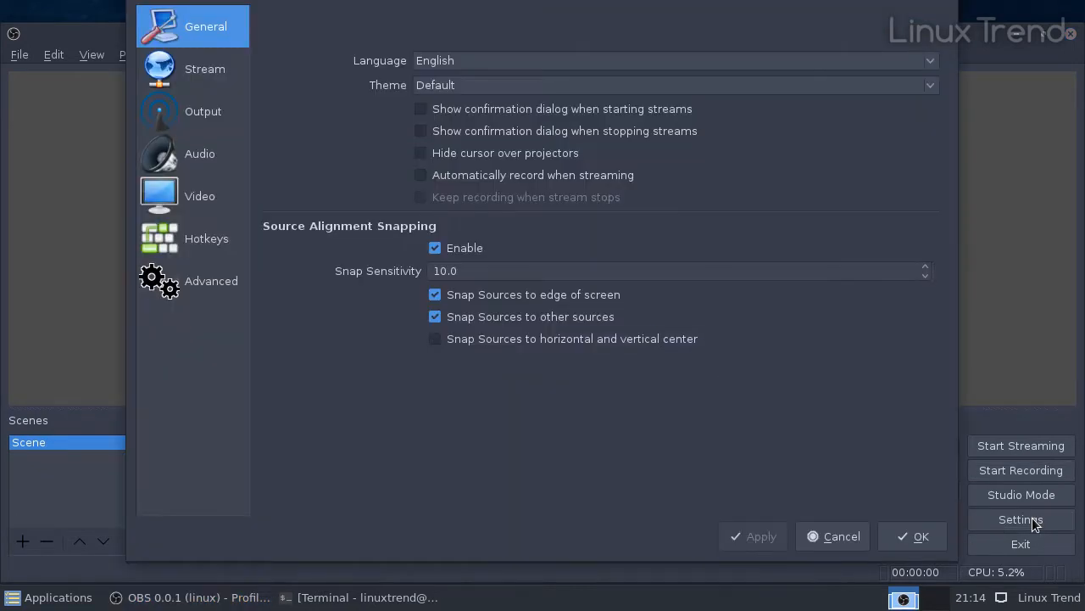
click(204, 111)
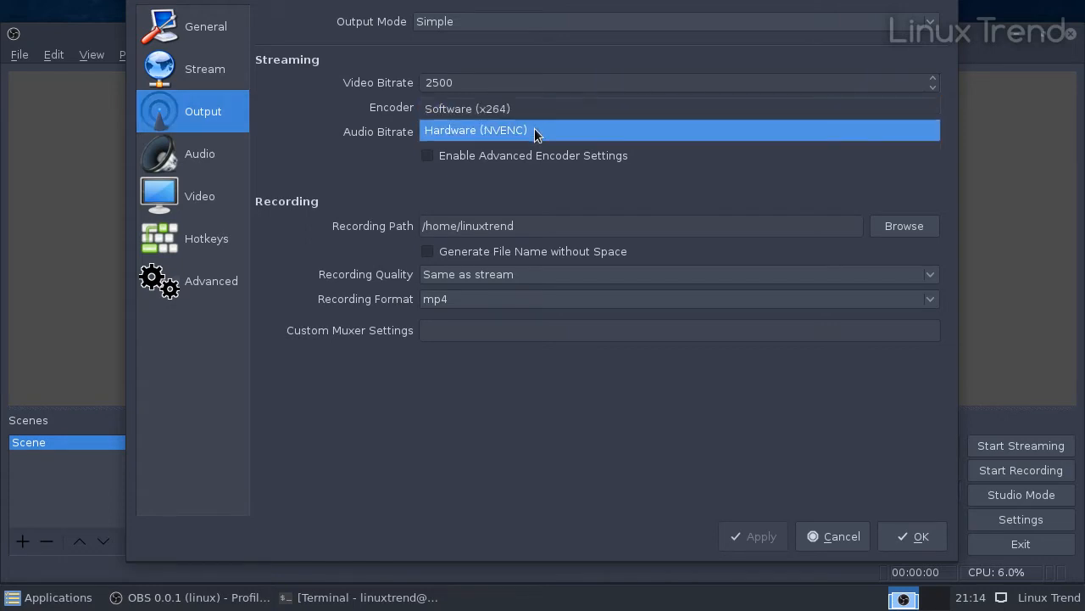
click(678, 298)
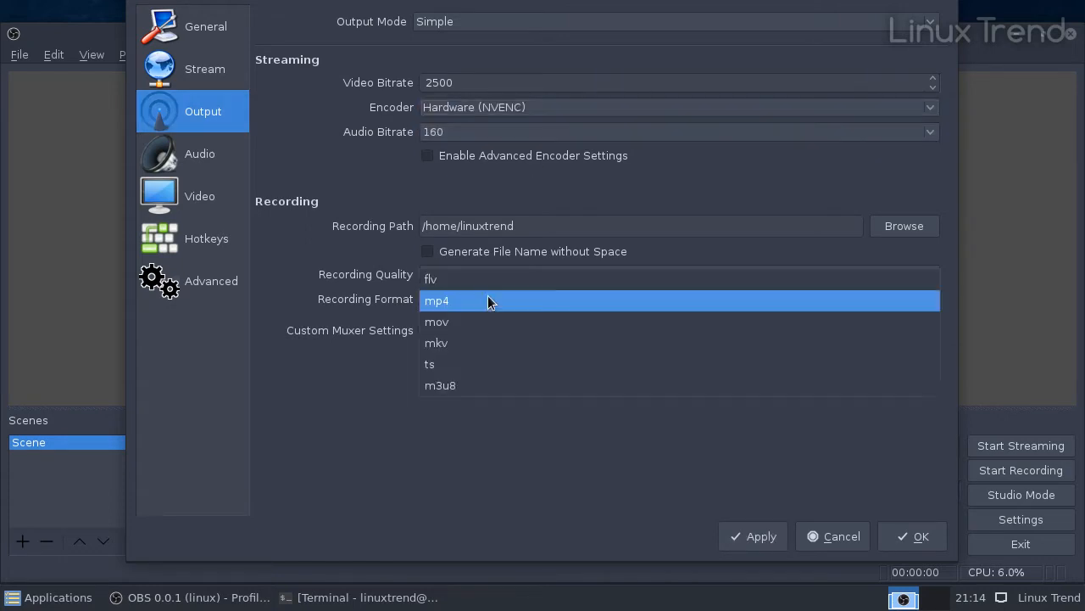
click(436, 299)
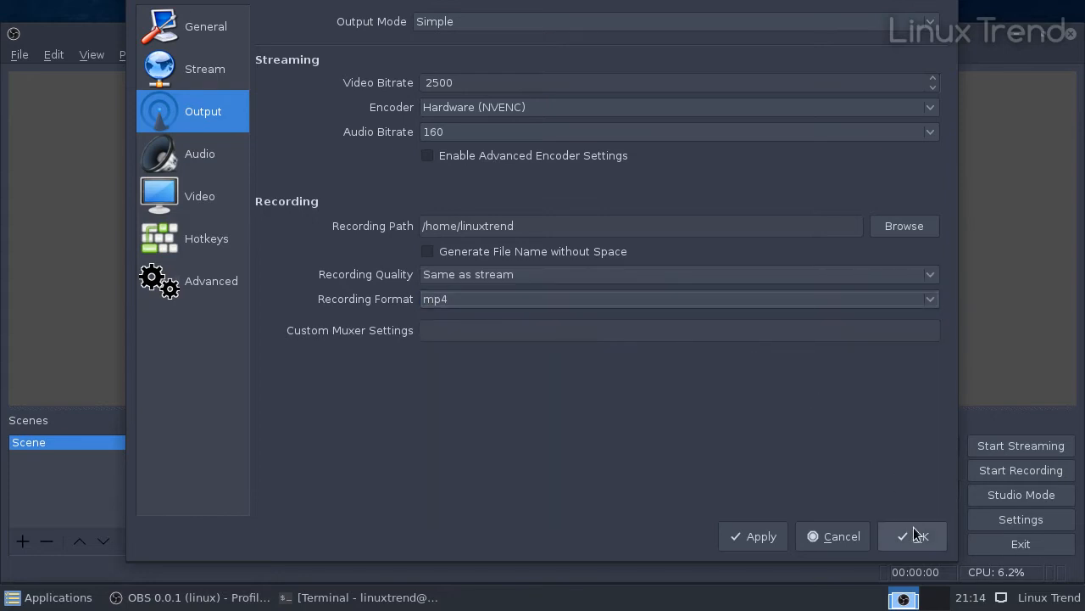
click(912, 535)
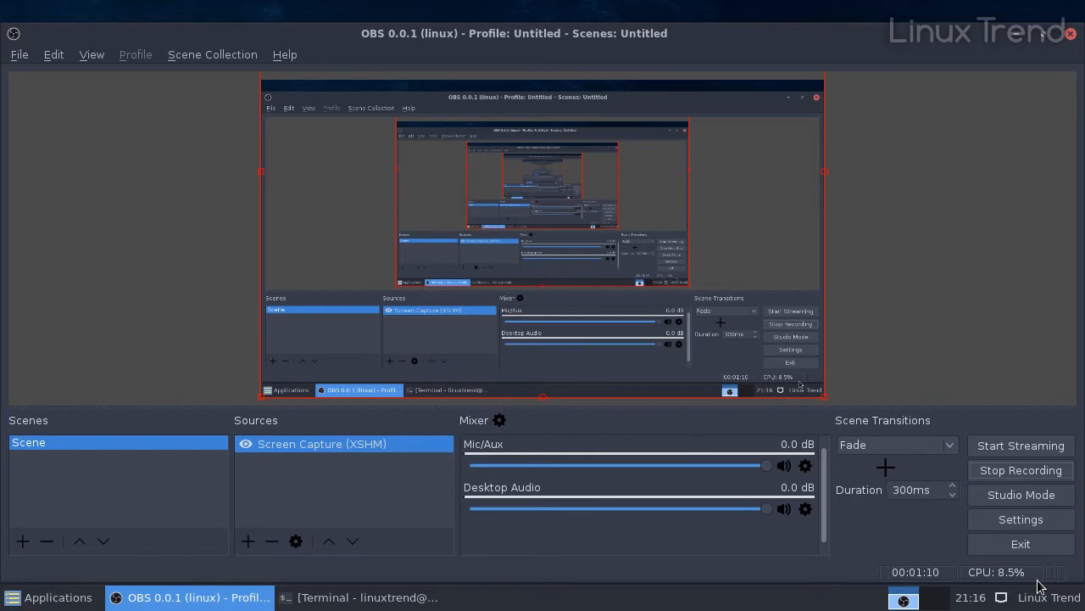
mouse_move(19, 583)
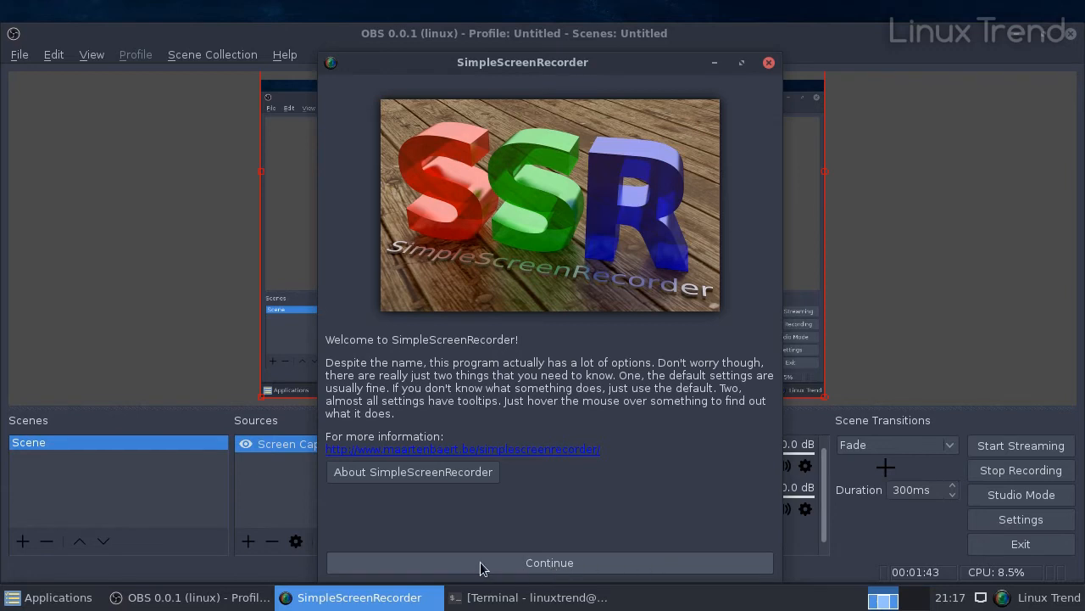
- Continue past the welcome page, keeping 'Record the entire screen' as input
click(549, 562)
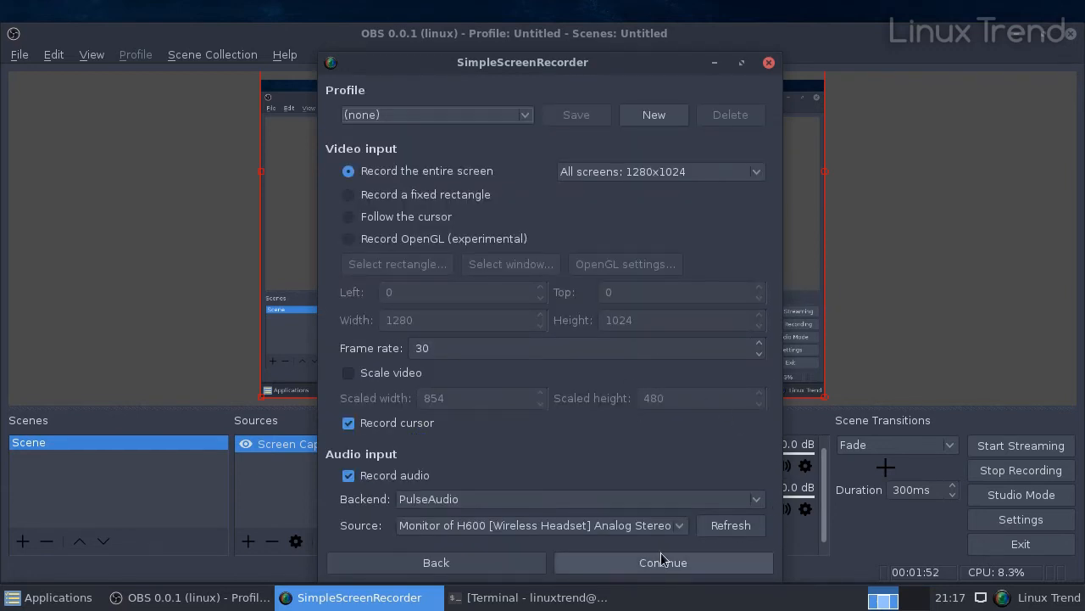
click(662, 562)
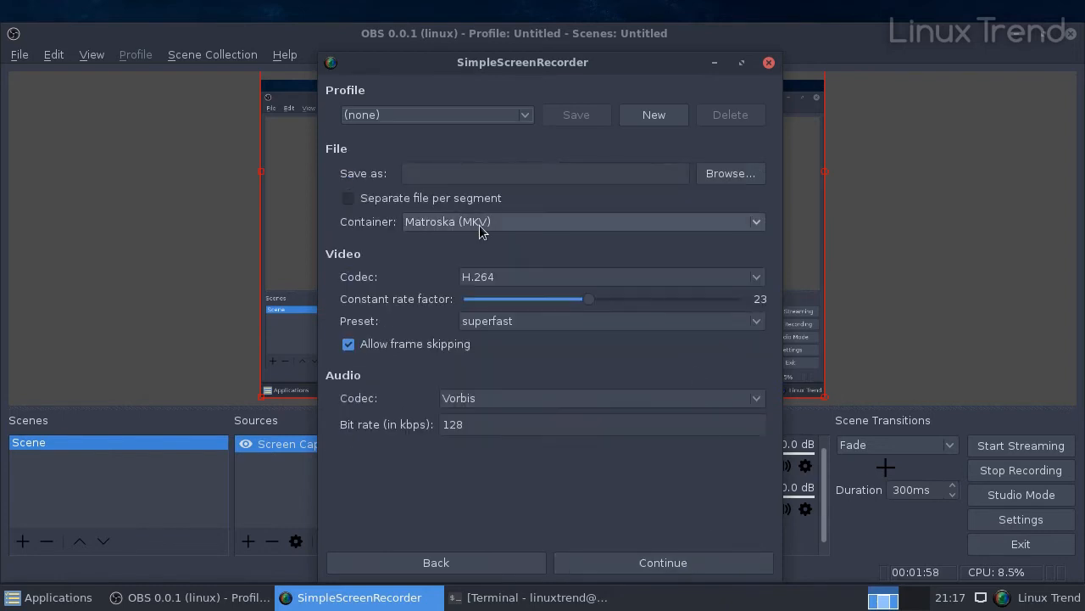
- Record to video.mp4 in an MP4 container with the h264_nvenc codec
click(581, 222)
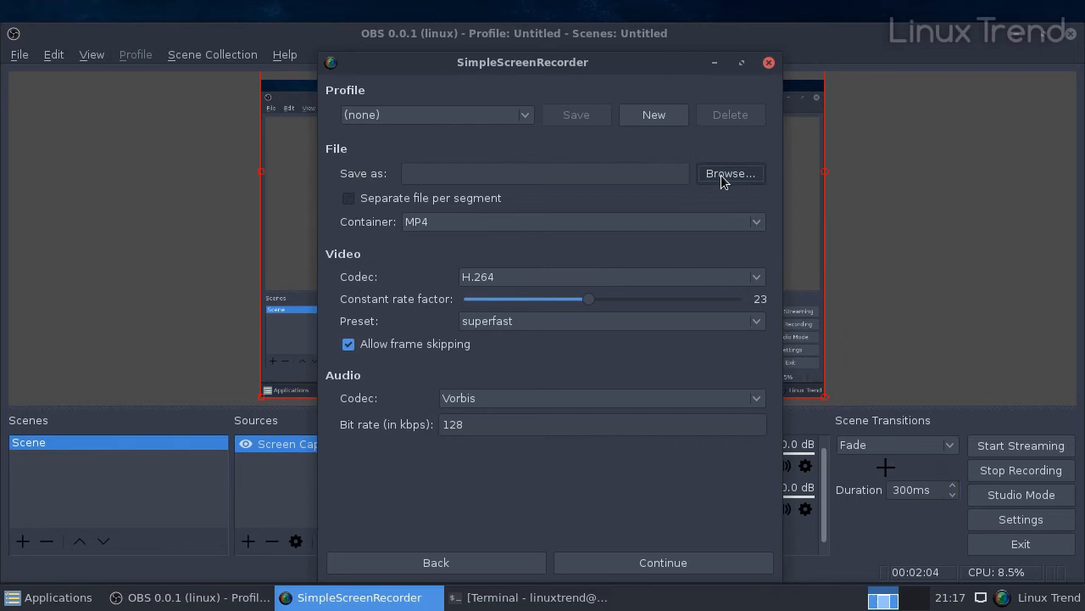
click(730, 173)
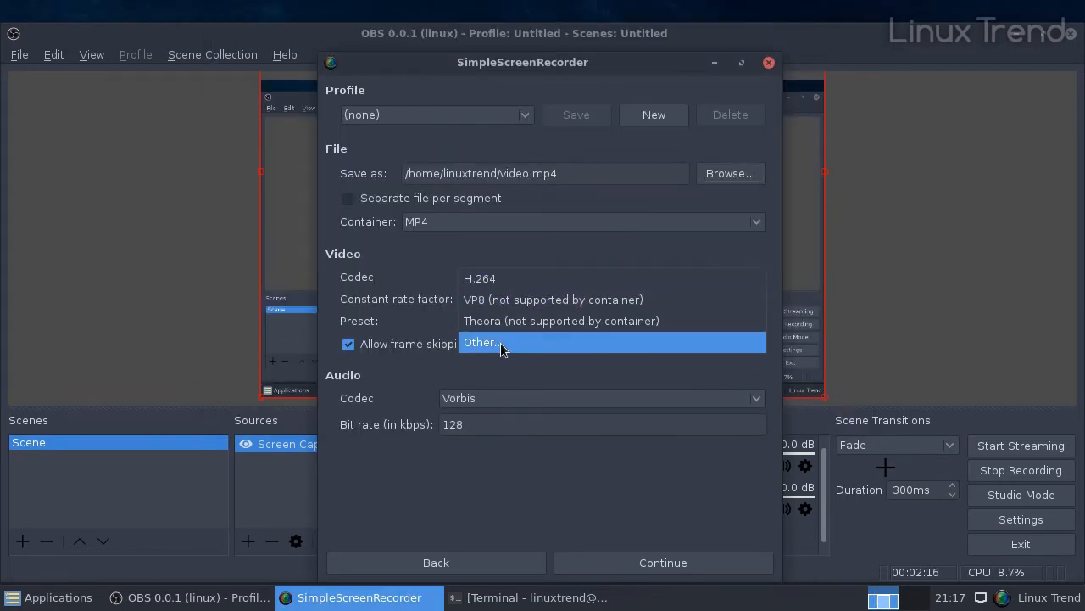
click(480, 342)
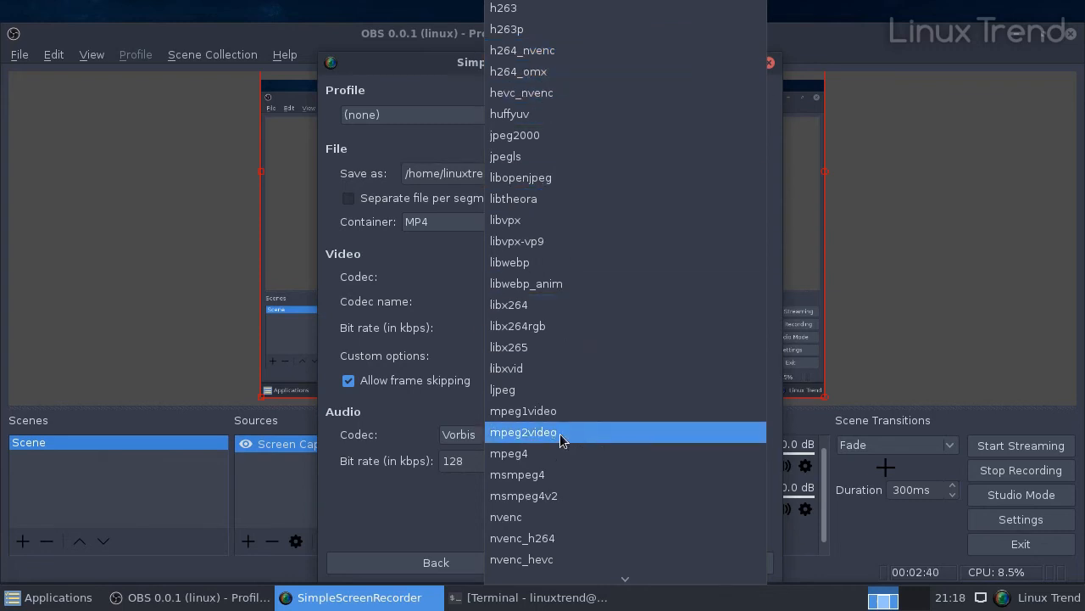
mouse_move(570, 538)
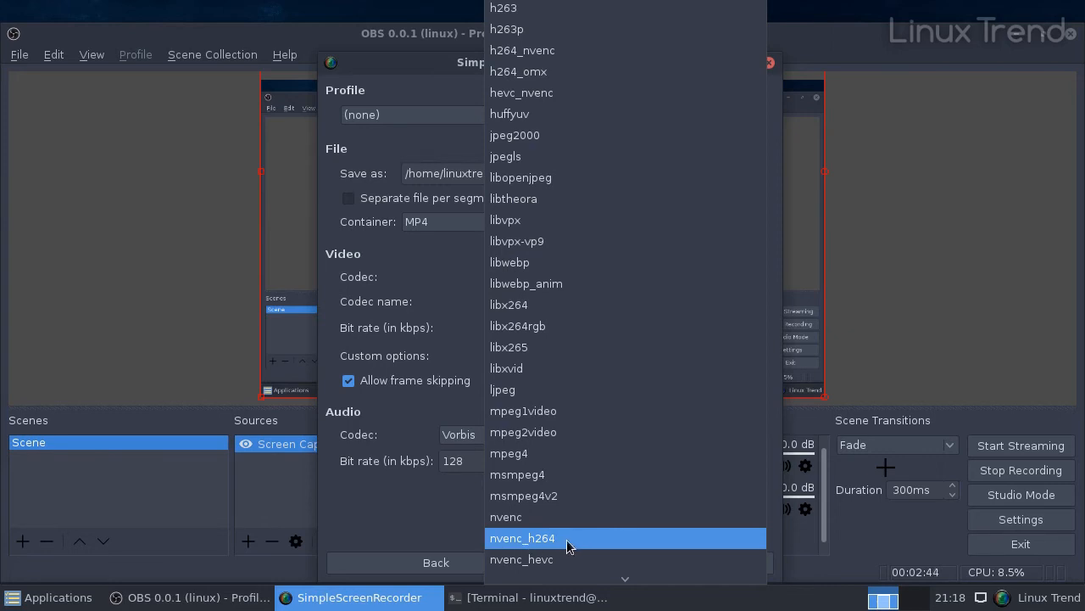
mouse_move(566, 199)
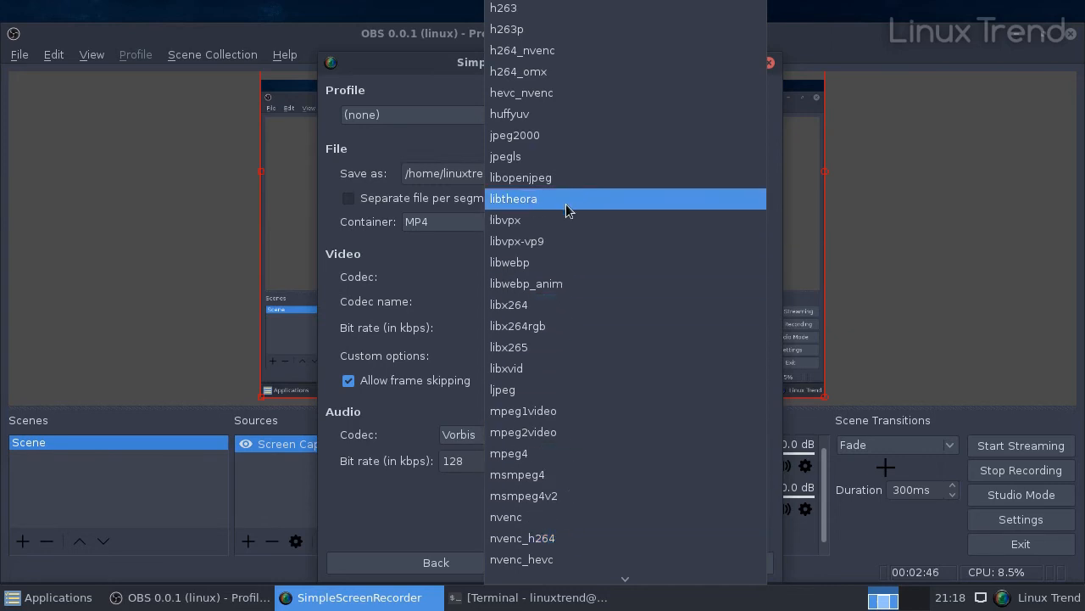
mouse_move(589, 50)
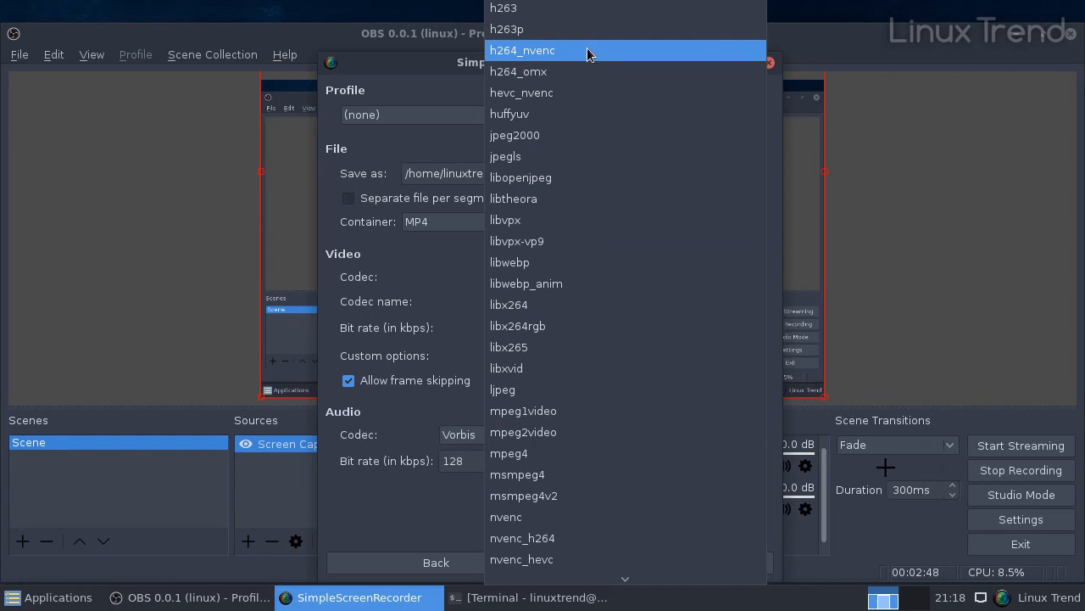
click(521, 50)
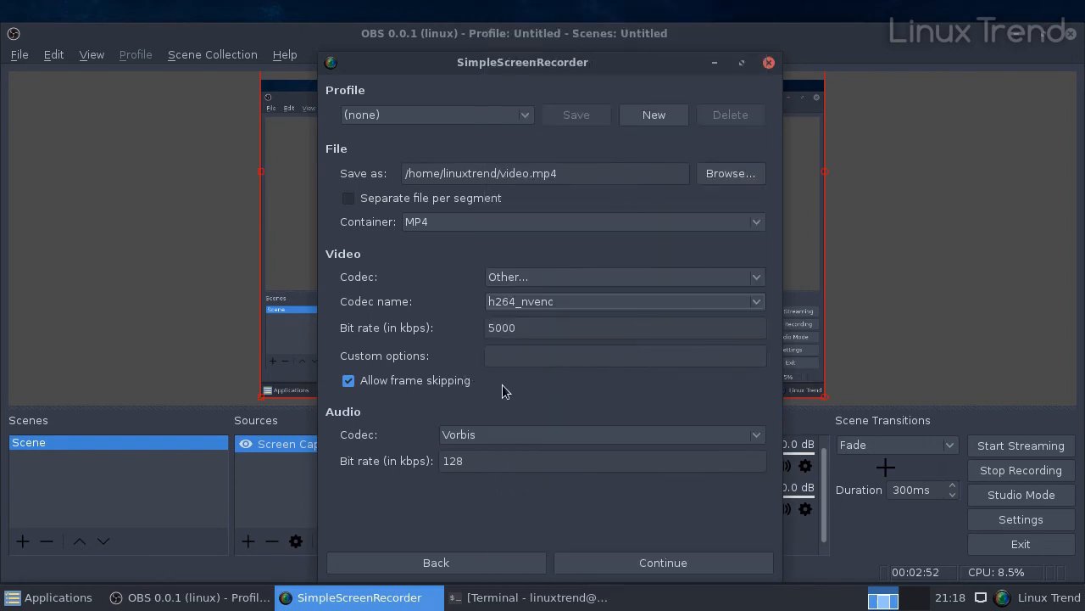
click(662, 563)
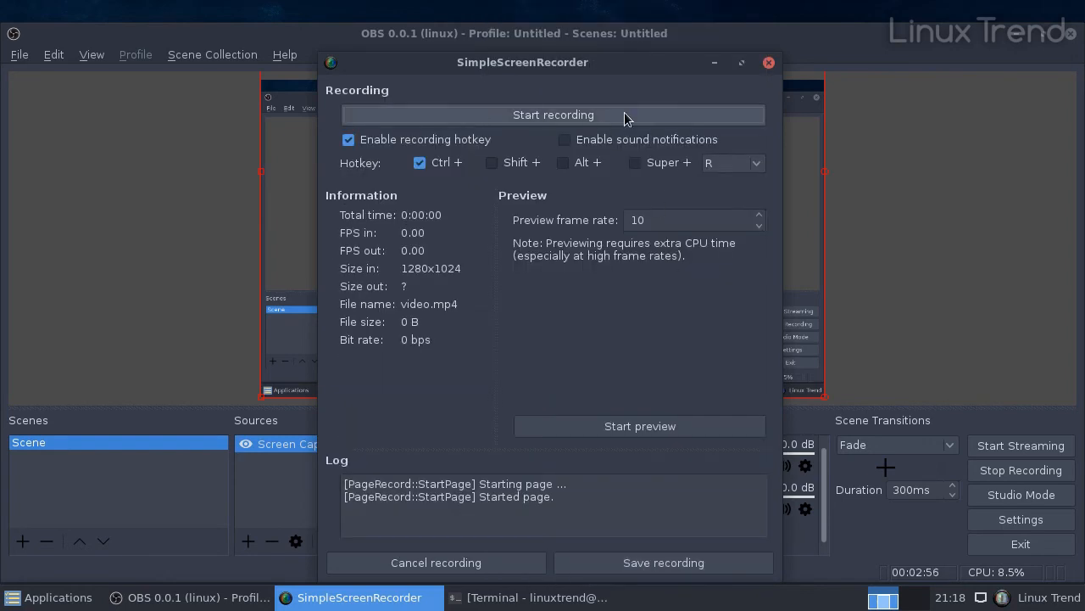